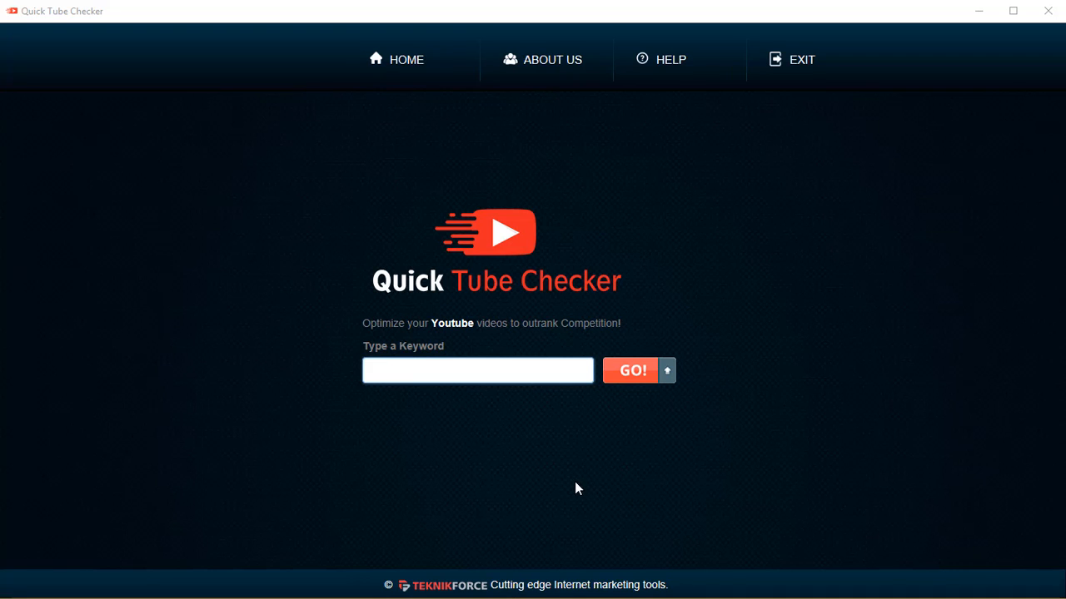
mouse_move(525, 447)
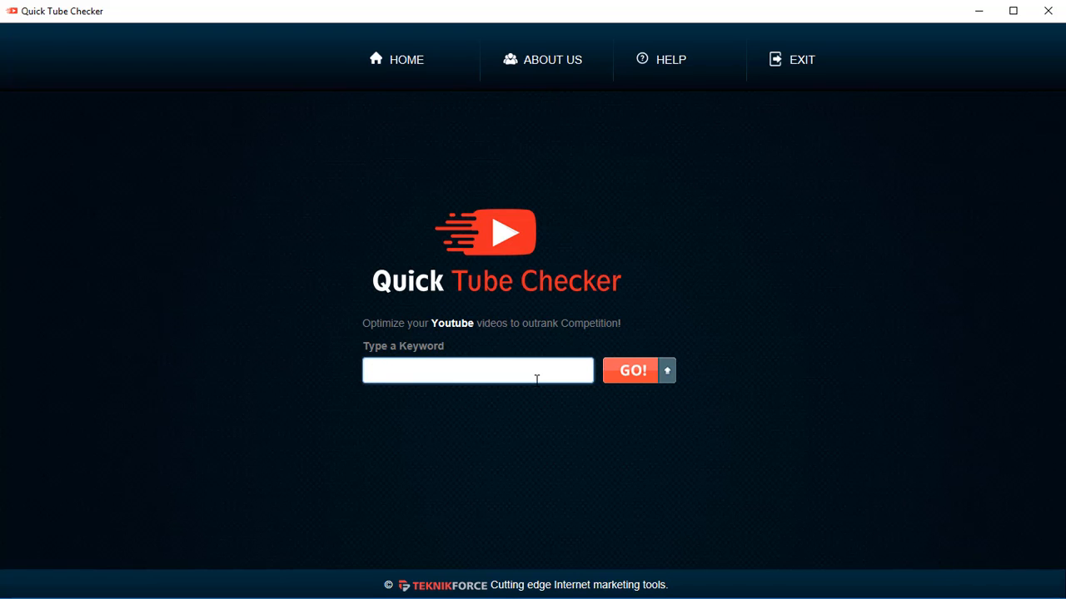
Enter 'native ads' as the search keyword in the keyword field.
click(476, 369)
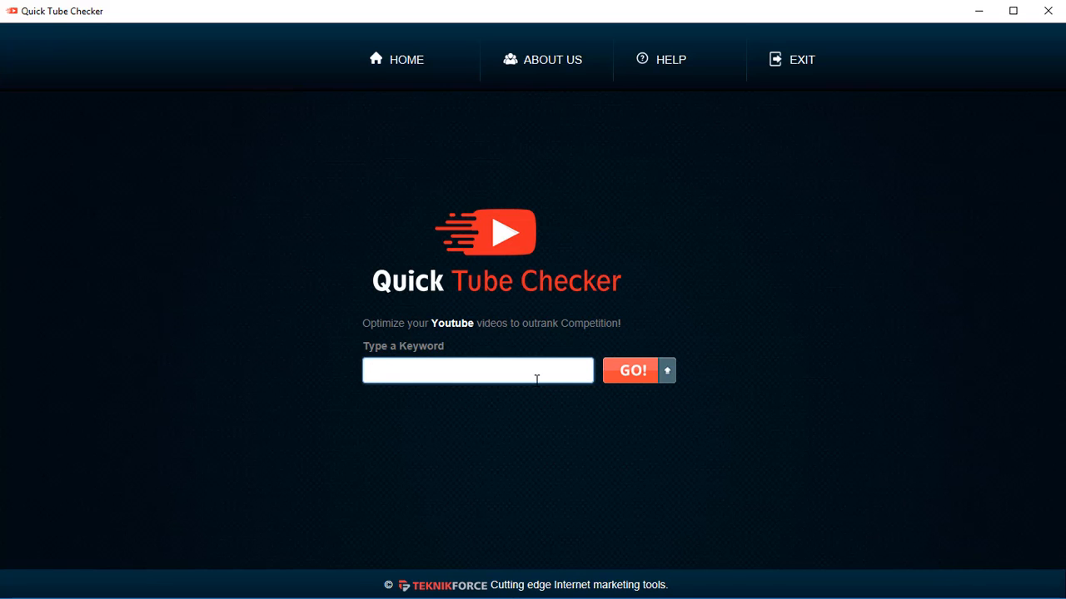
text(native ad)
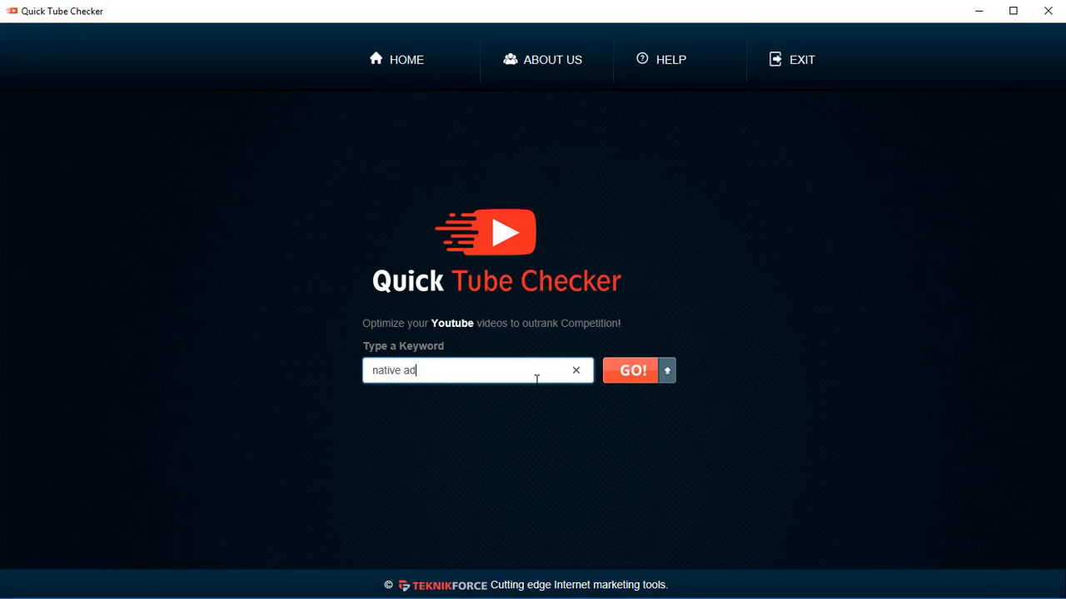
text(s)
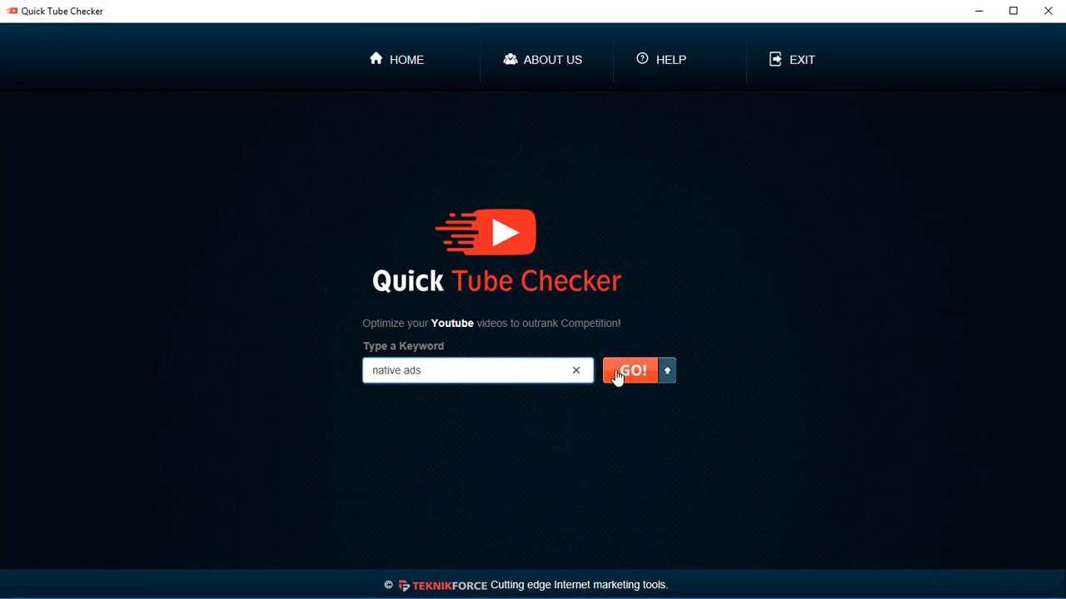
Run the search, rank results by Like, and chart the first video's statistics.
click(630, 370)
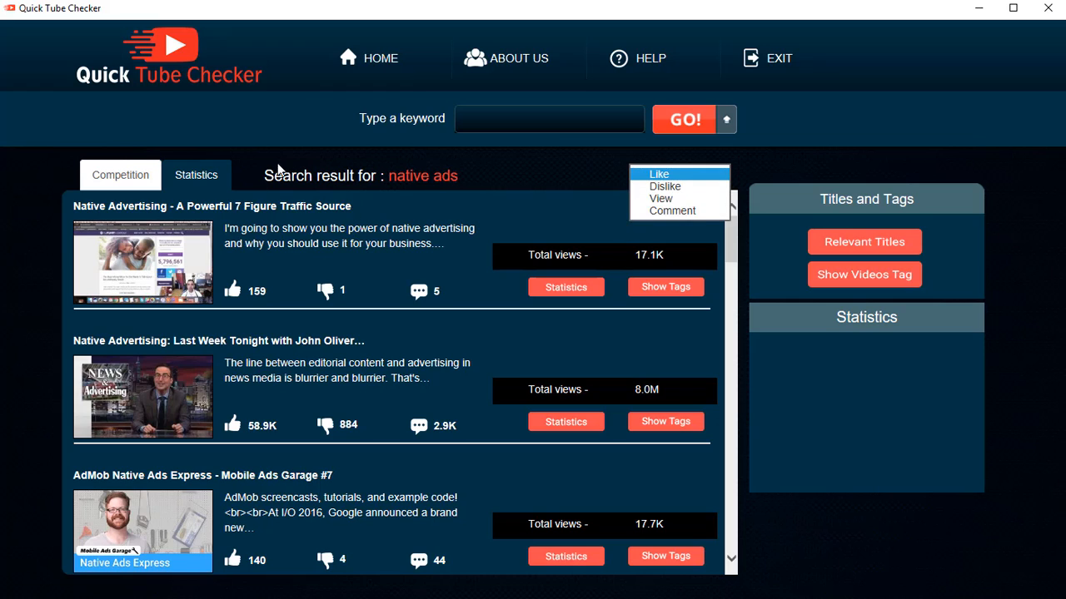
click(659, 175)
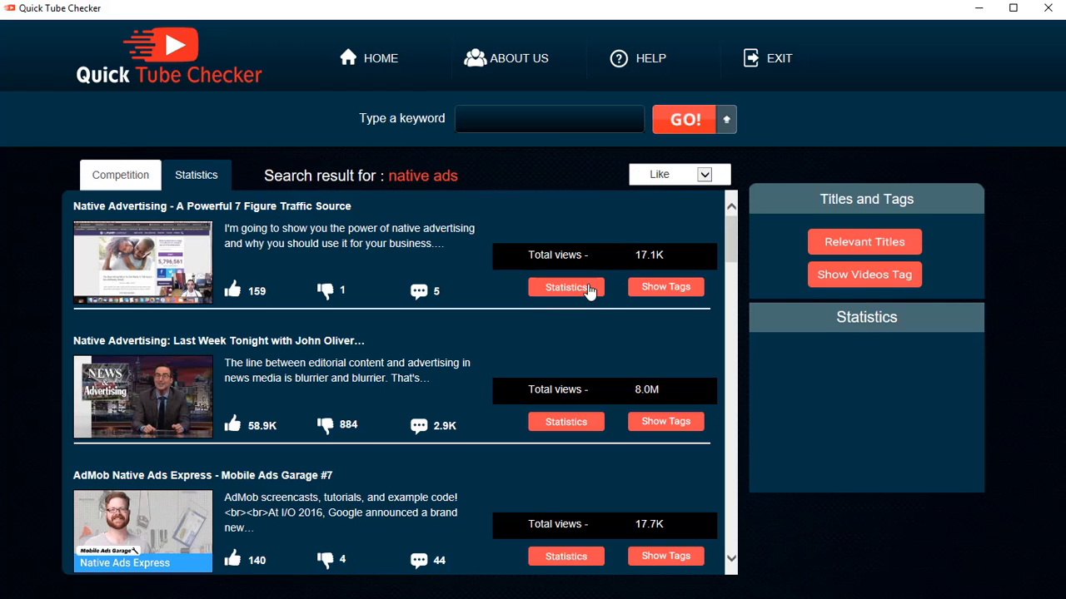
click(566, 287)
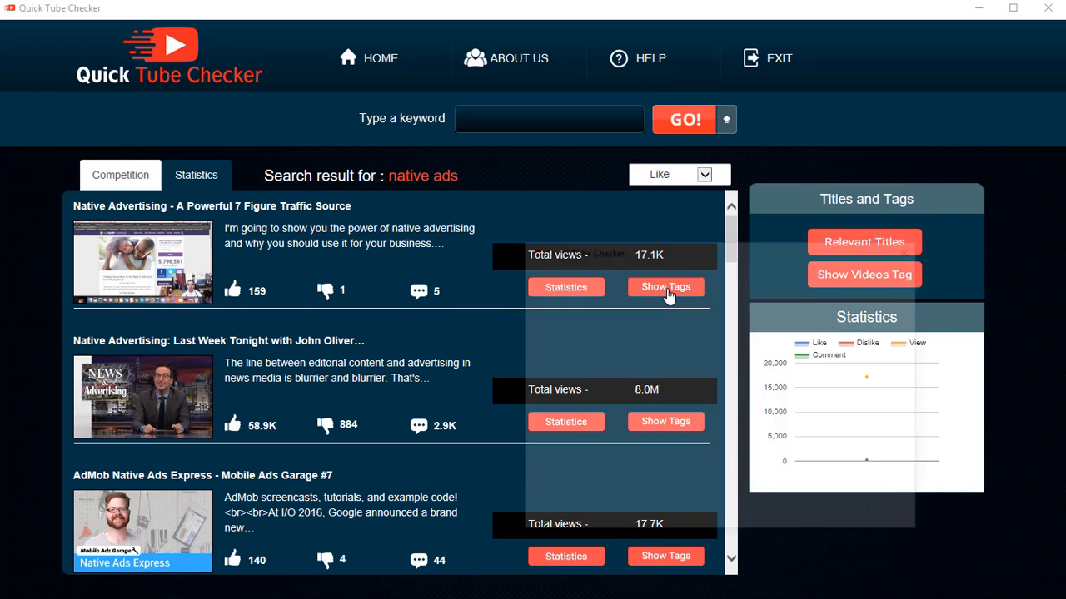
click(666, 286)
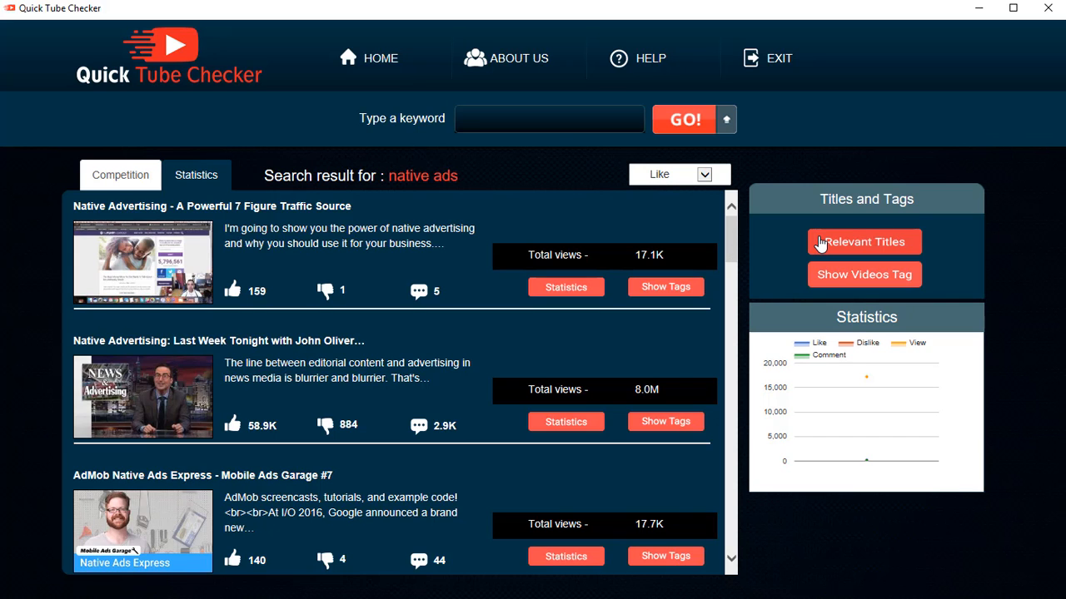
click(864, 242)
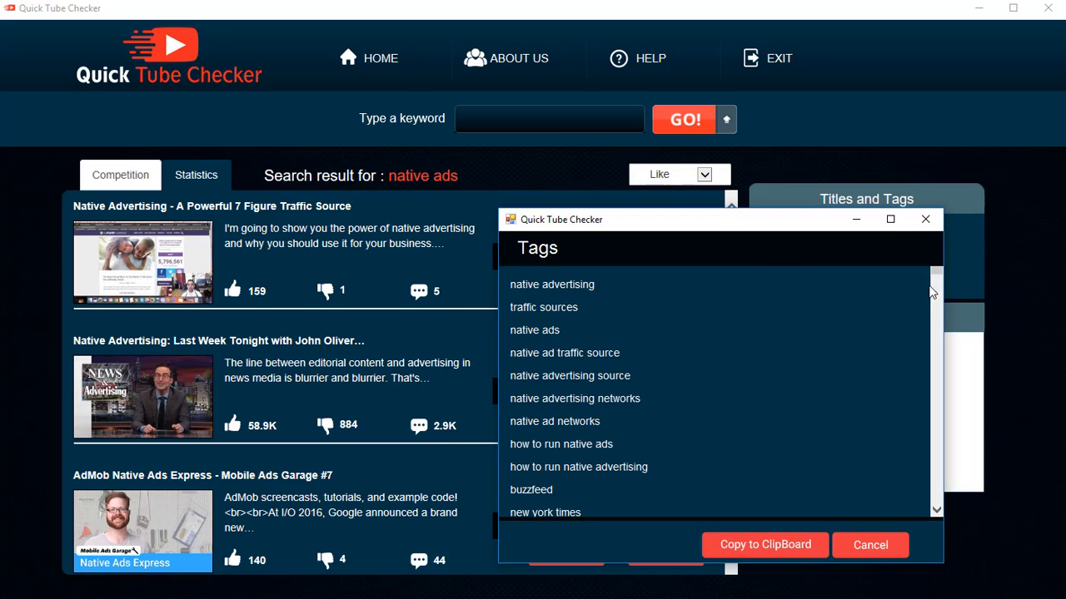
scroll(down, 3)
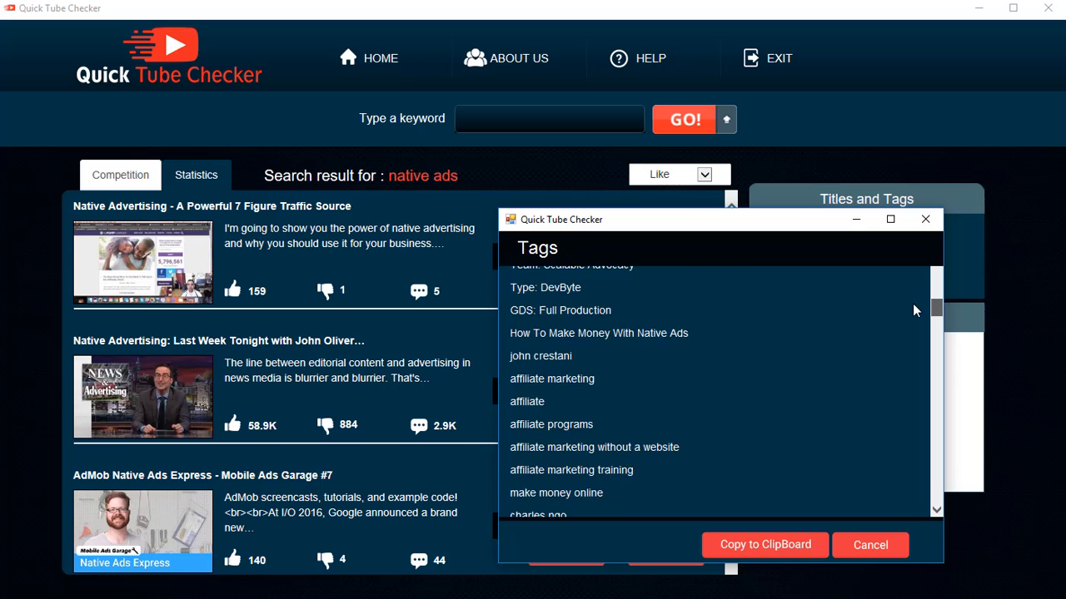
click(869, 545)
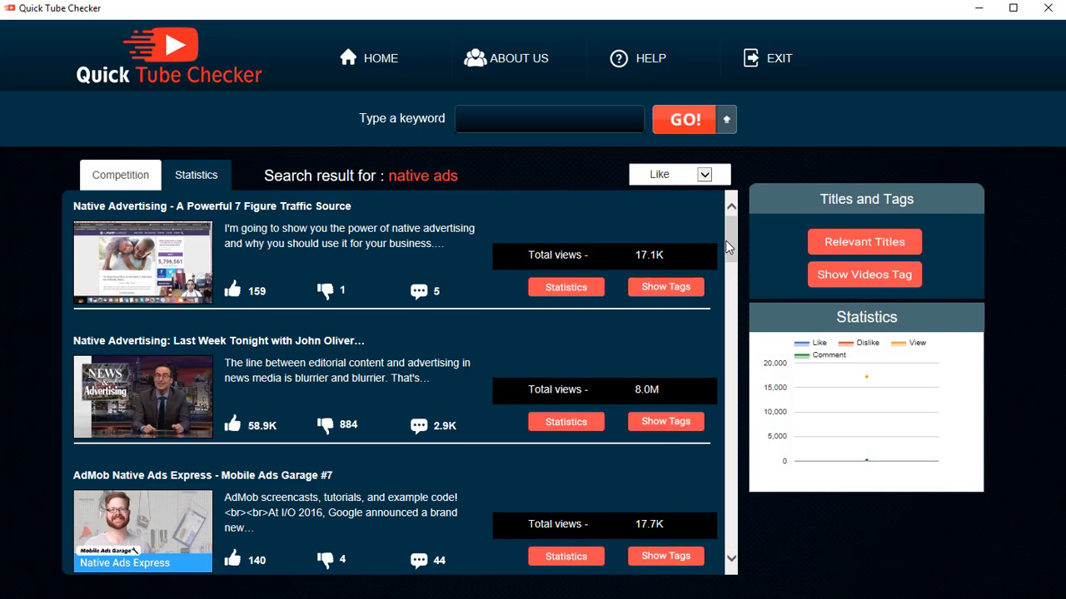